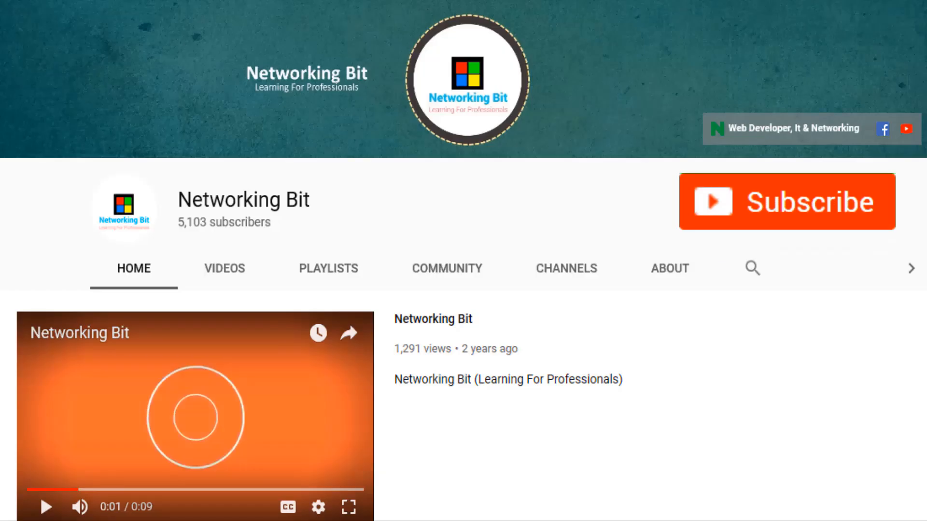
Subscribe to the Networking Bit YouTube channel
left_click(786, 202)
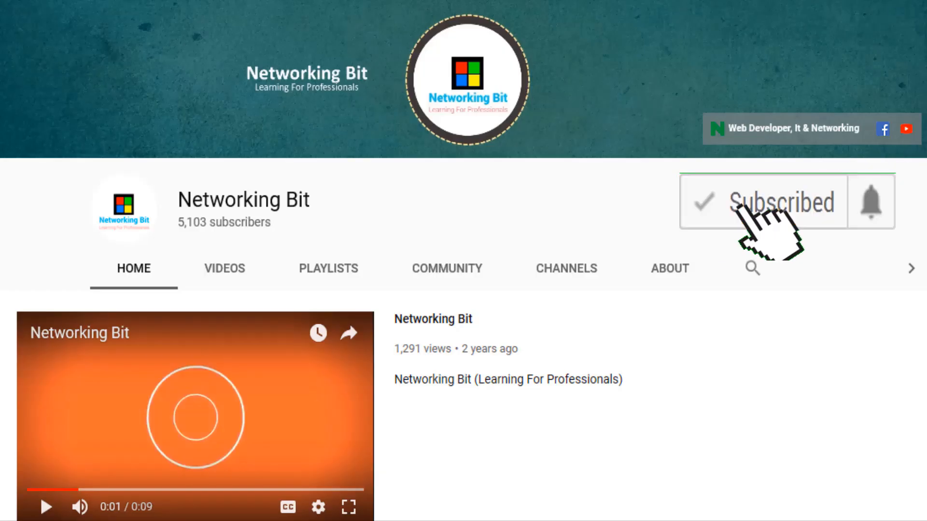
mouse_move(873, 212)
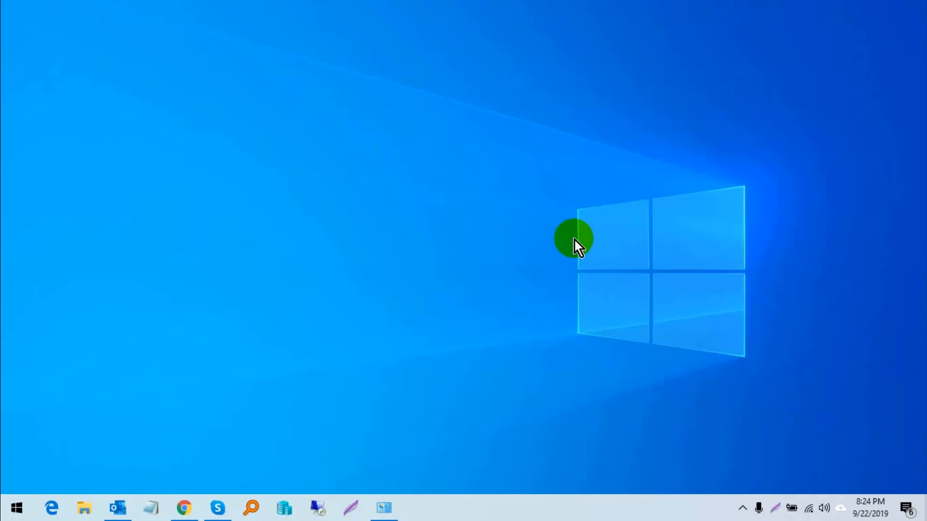
mouse_move(421, 248)
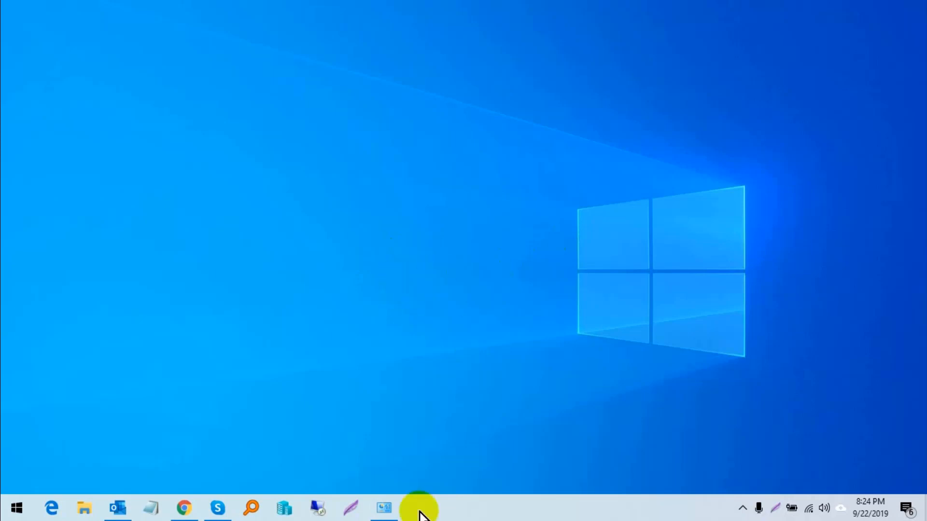
Launch Task Manager from the taskbar and show the Startup apps list
right_click(420, 507)
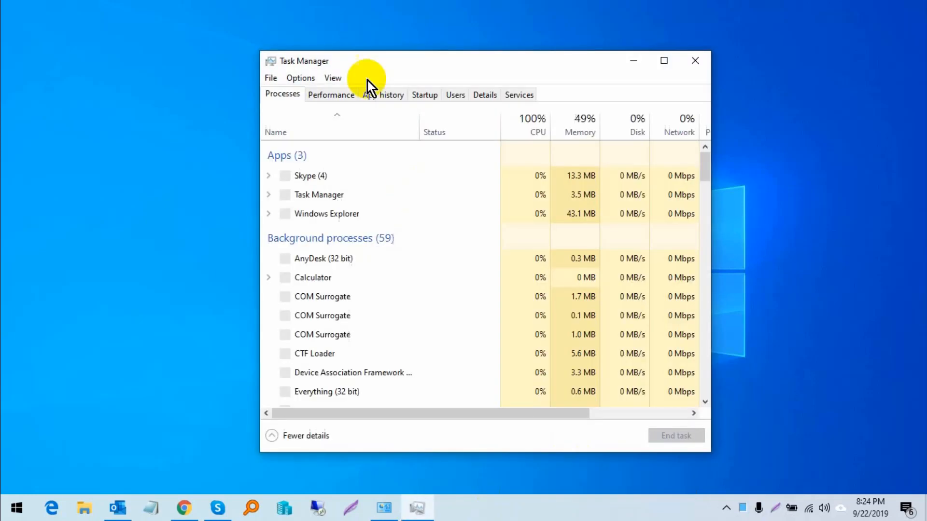
left_click(424, 94)
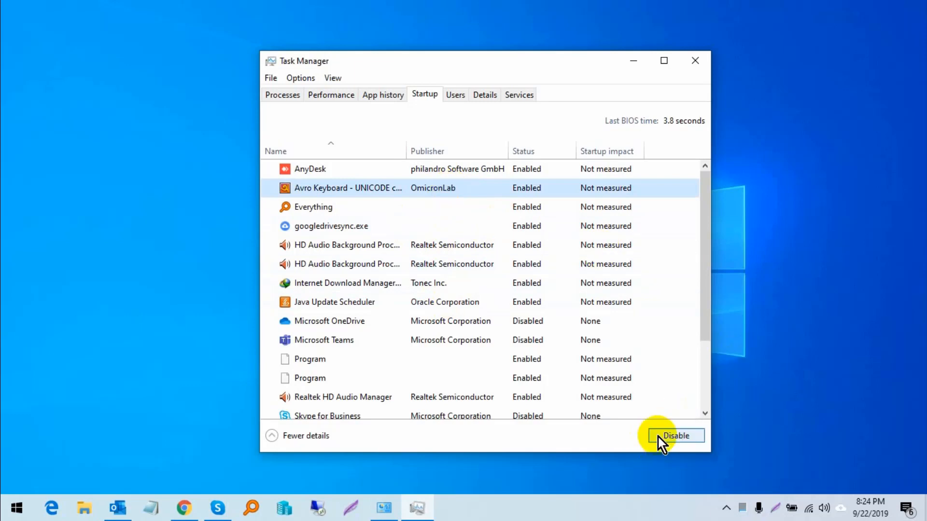
Disable Avro Keyboard and both Program entries from launching at startup
left_click(676, 436)
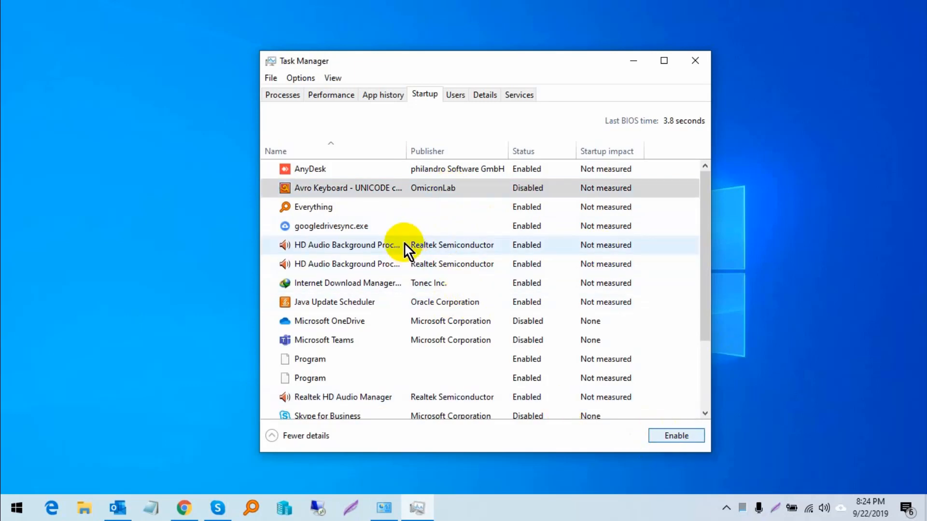
scroll("down", 3)
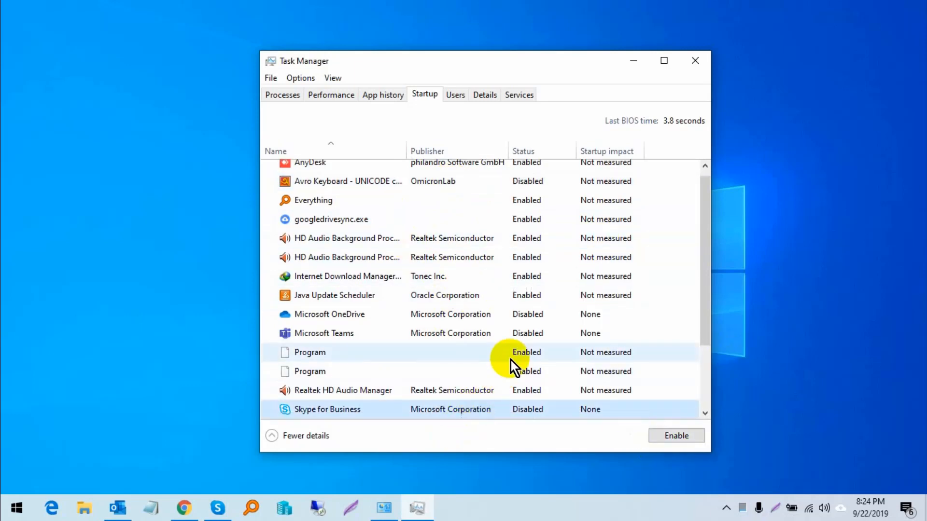
scroll("down", 3)
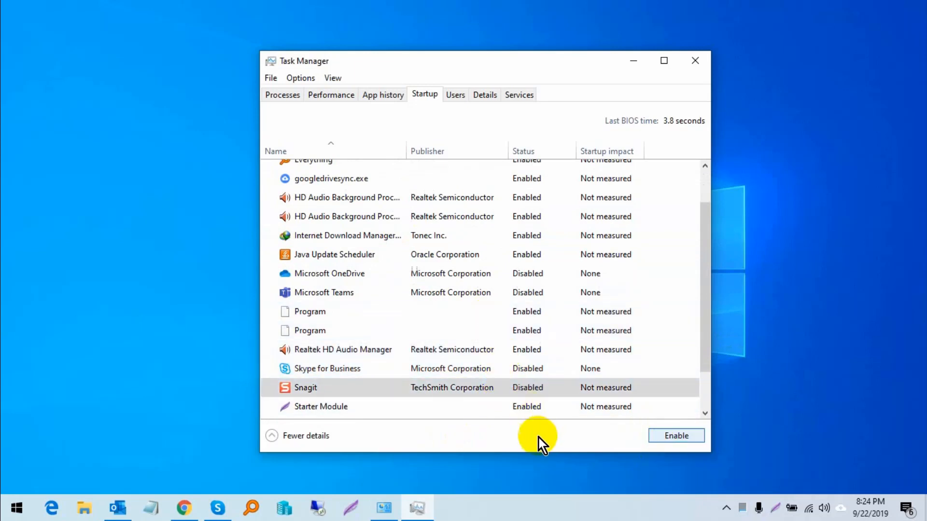
mouse_move(499, 323)
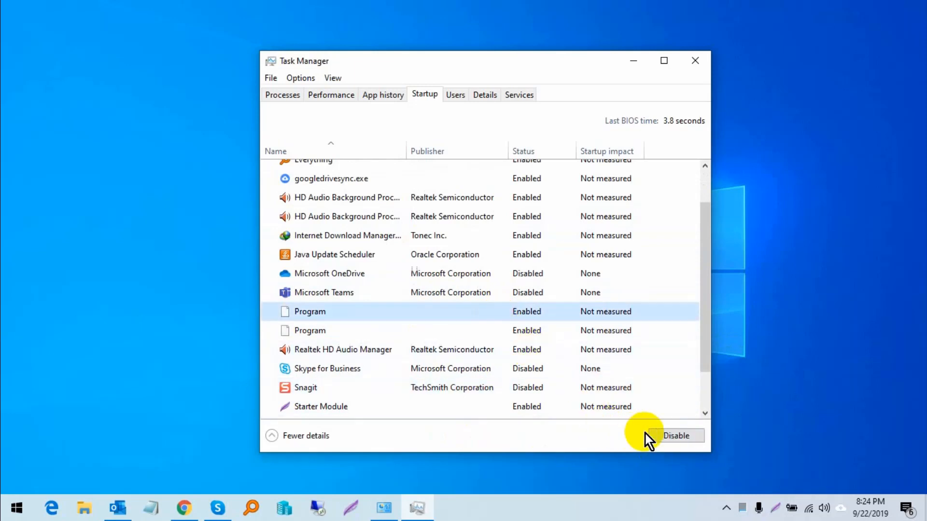
left_click(676, 435)
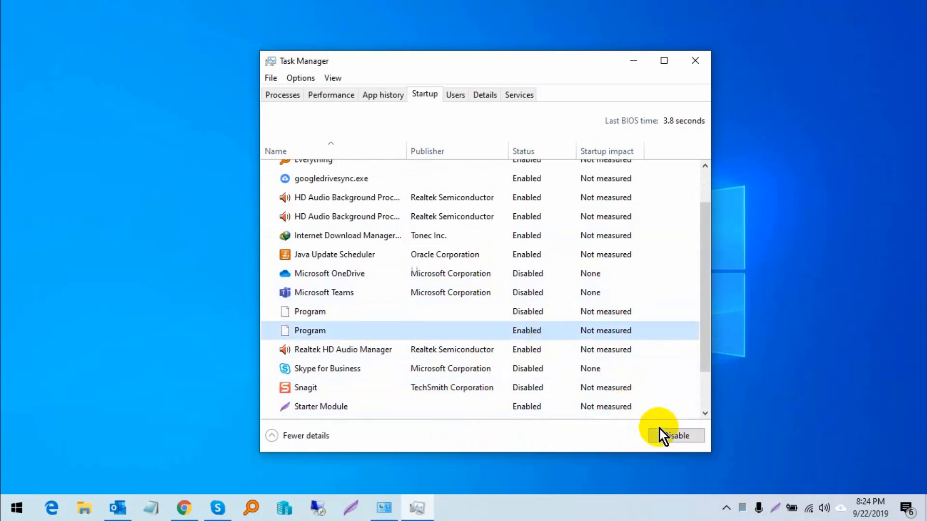
left_click(675, 436)
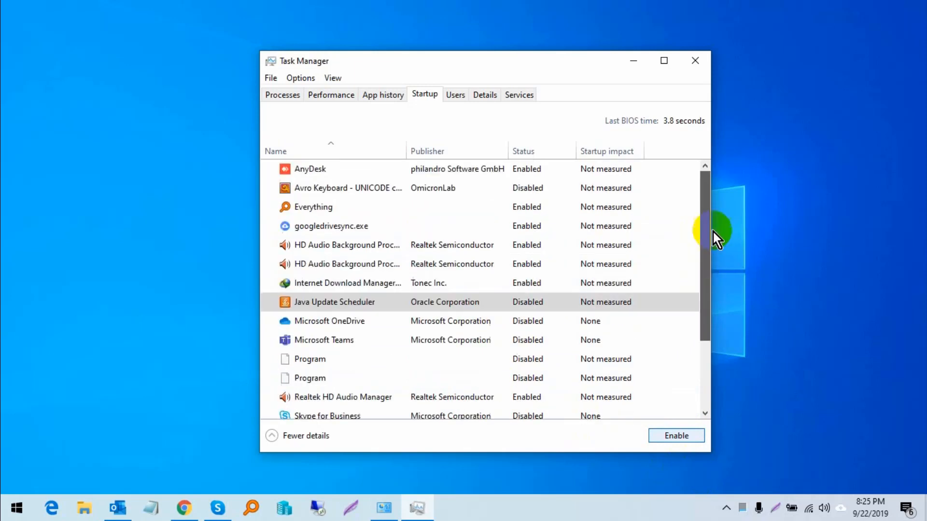
mouse_move(827, 168)
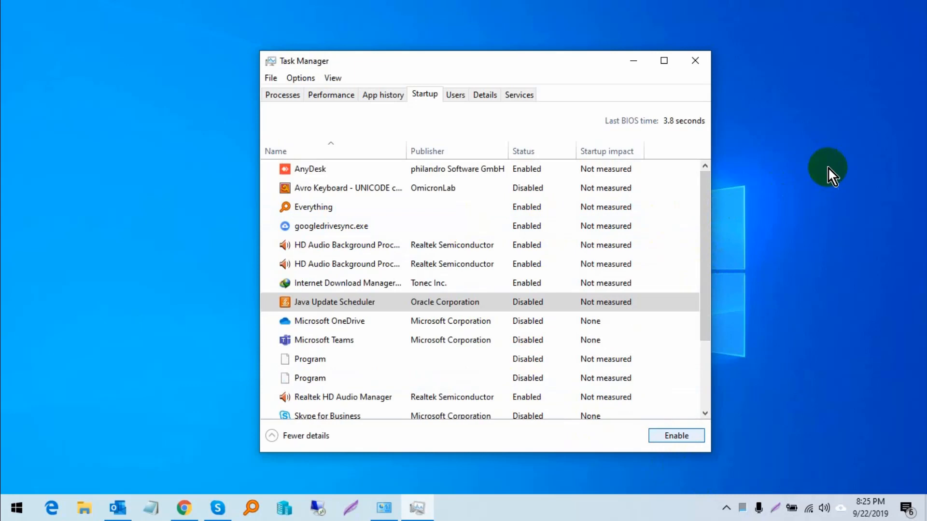
mouse_move(695, 60)
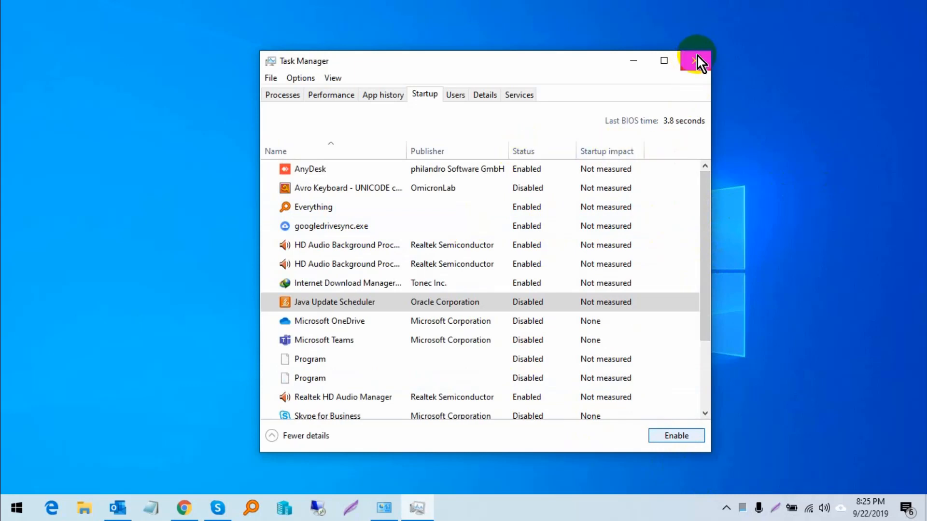
Close Task Manager and bring up the Start button's quick-access menu
left_click(696, 59)
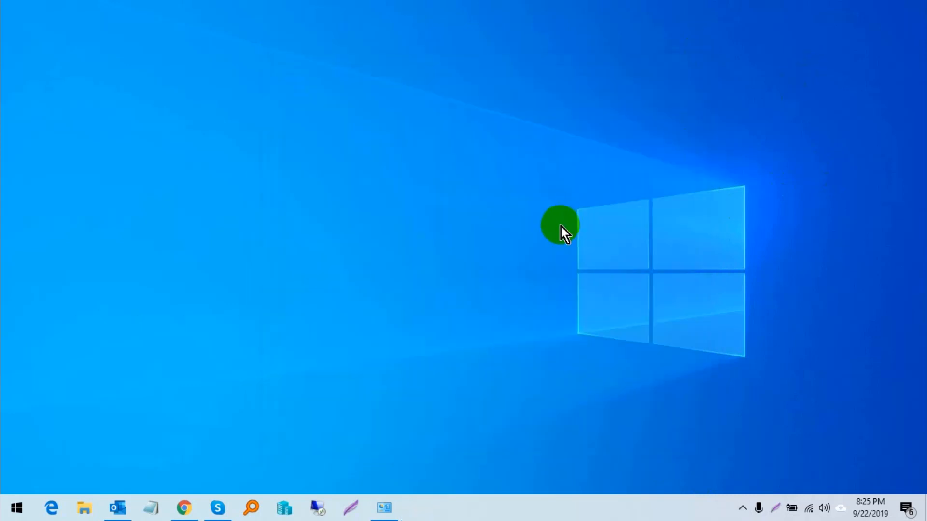
right_click(17, 507)
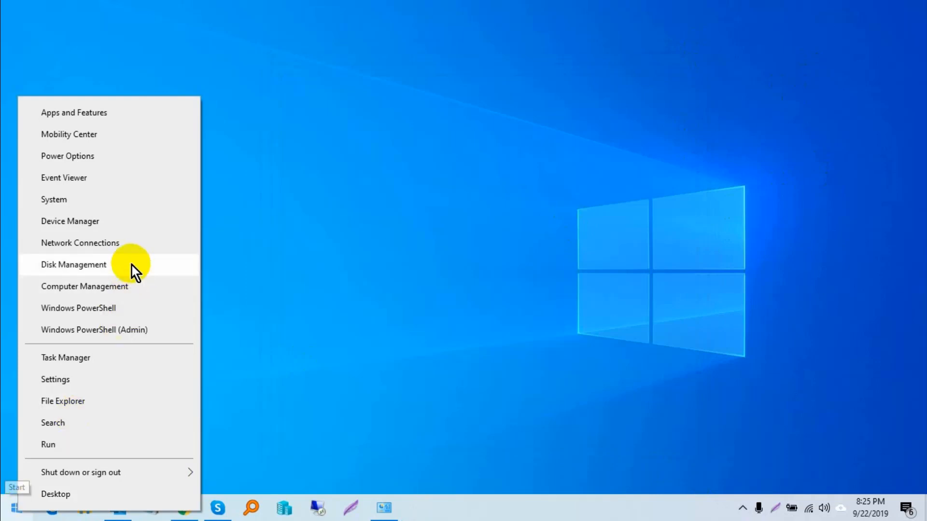
mouse_move(129, 307)
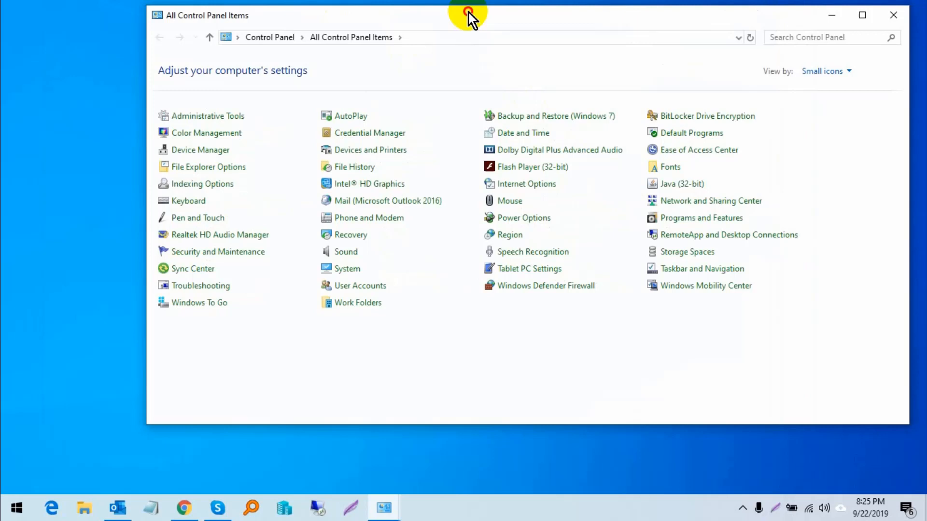
mouse_move(810, 50)
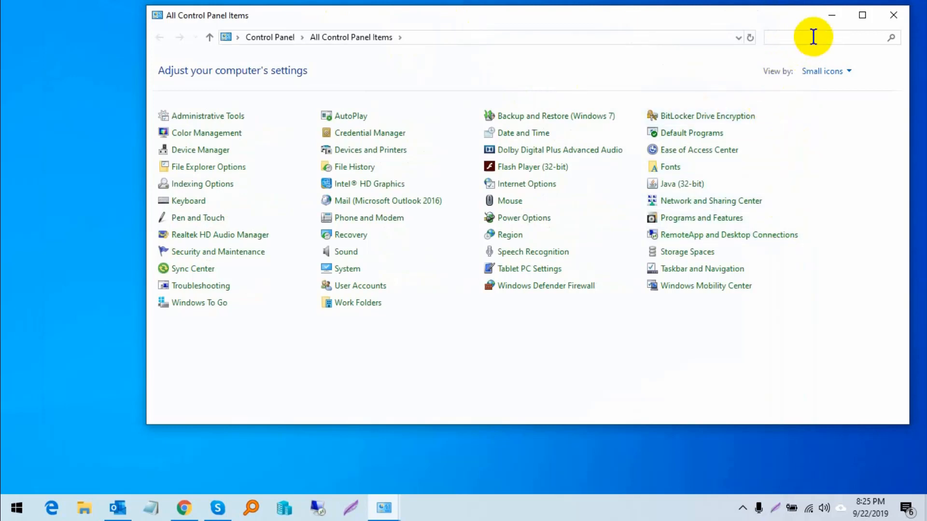
Search Control Panel for 'power' and go to the Power Options page
type("p")
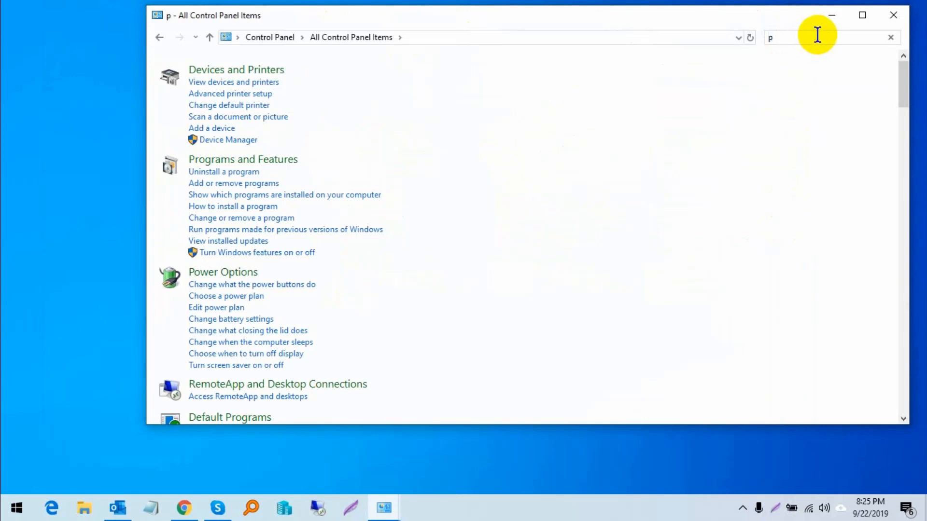
type("owe")
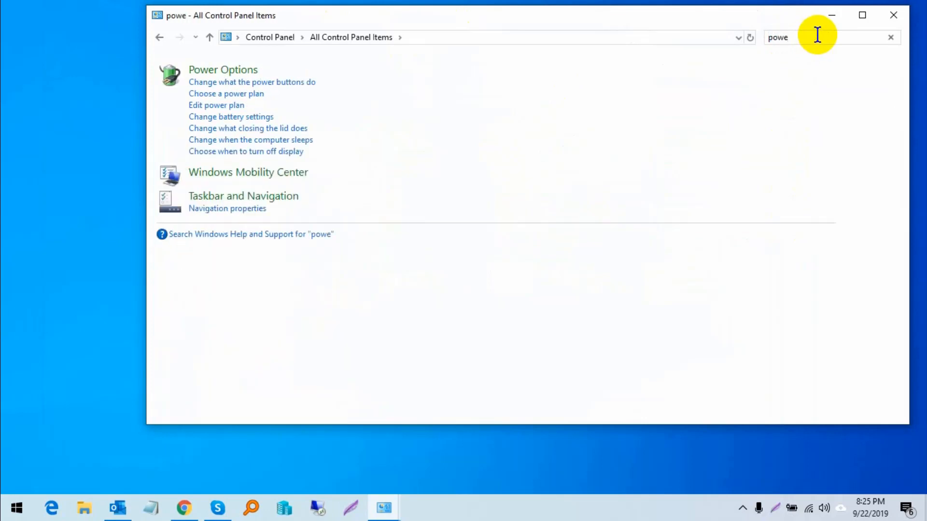
mouse_move(239, 77)
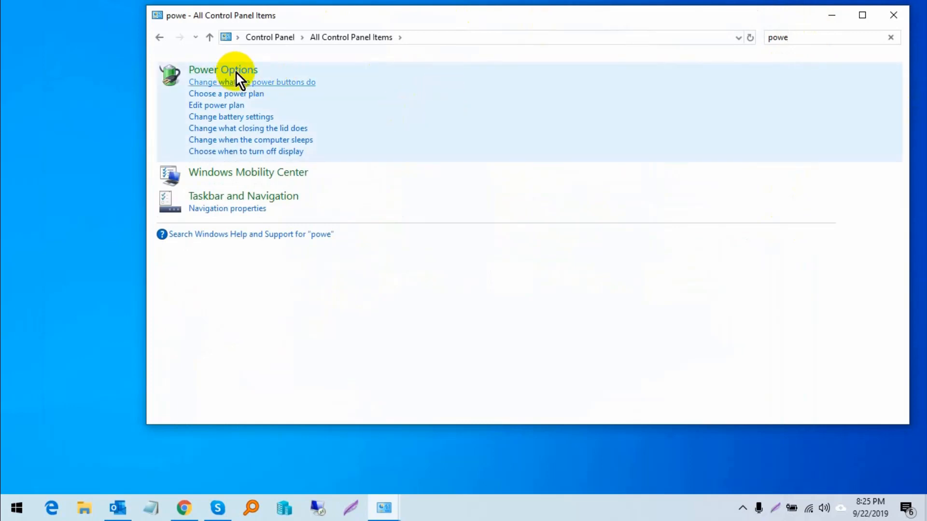
left_click(223, 69)
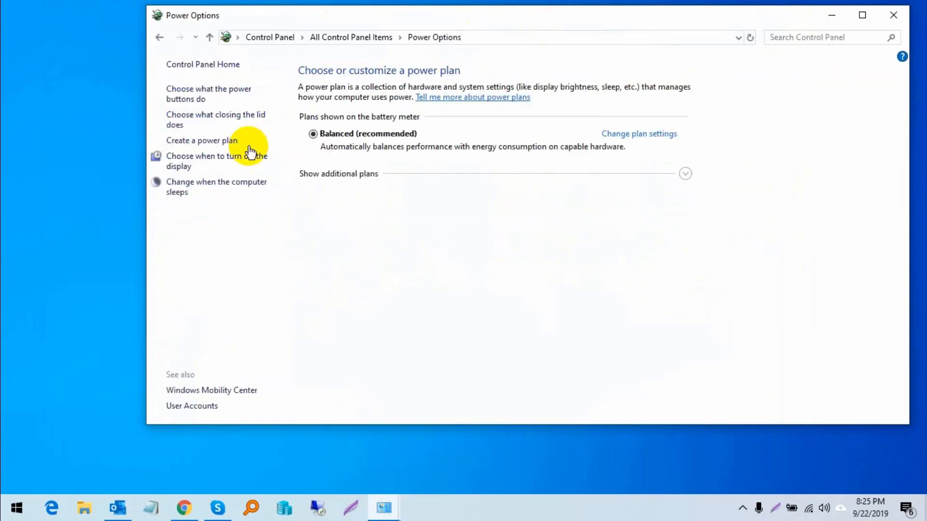
mouse_move(208, 94)
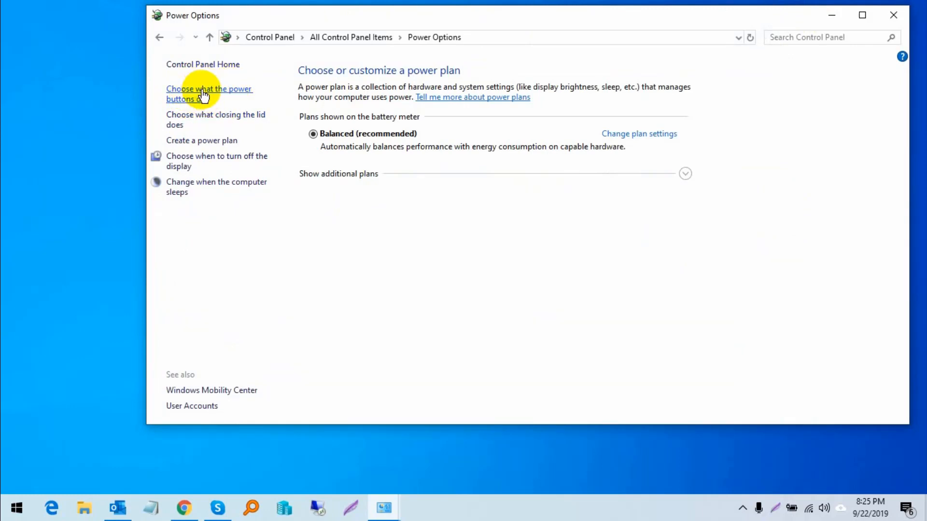
Go to the 'Choose what the power buttons do' System Settings page
left_click(208, 94)
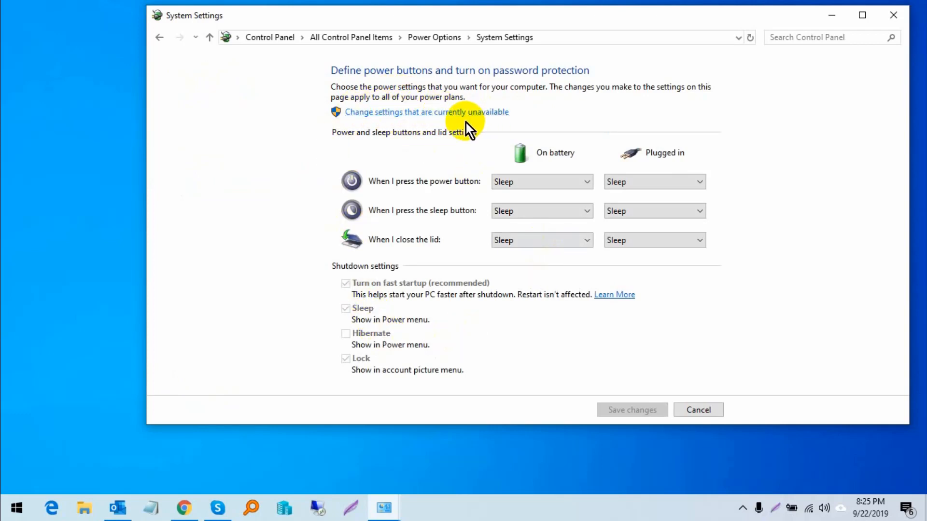
Unlock the shutdown settings, toggle the Lock option, cancel without saving and close Control Panel
left_click(426, 112)
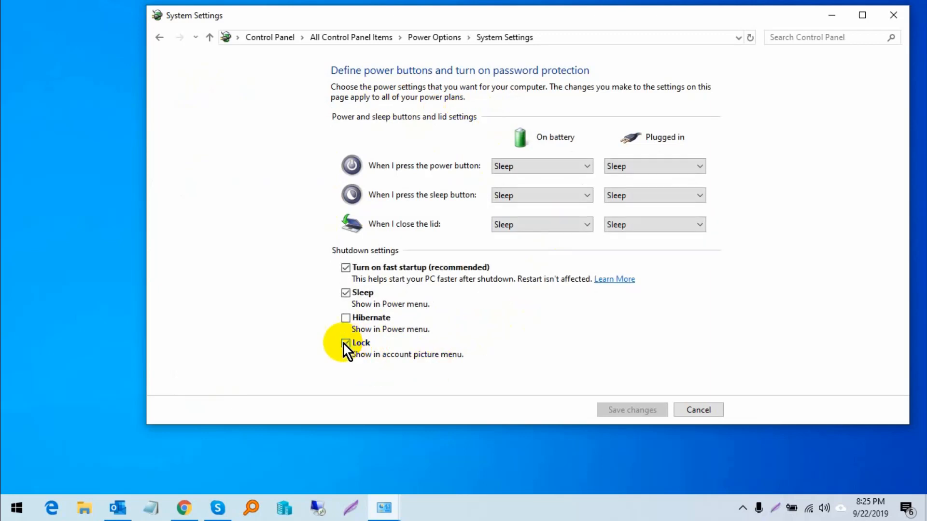
left_click(345, 342)
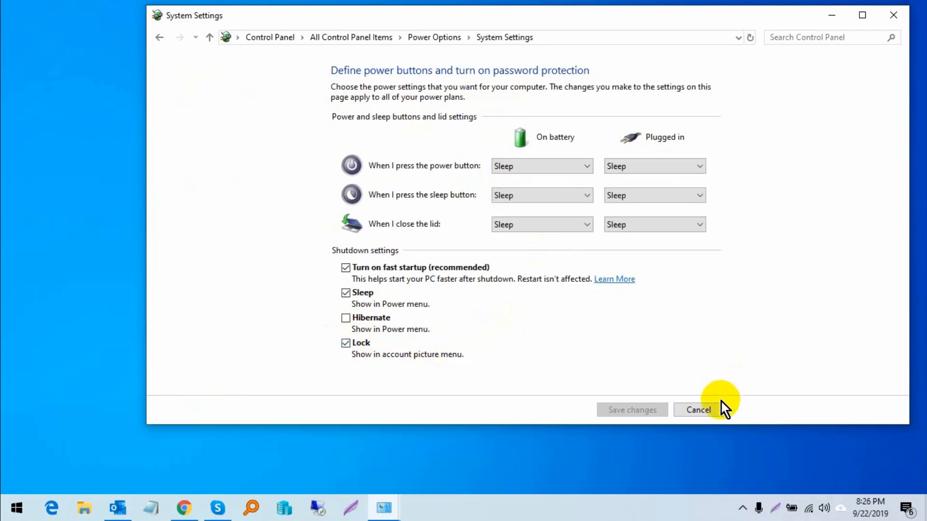
left_click(697, 409)
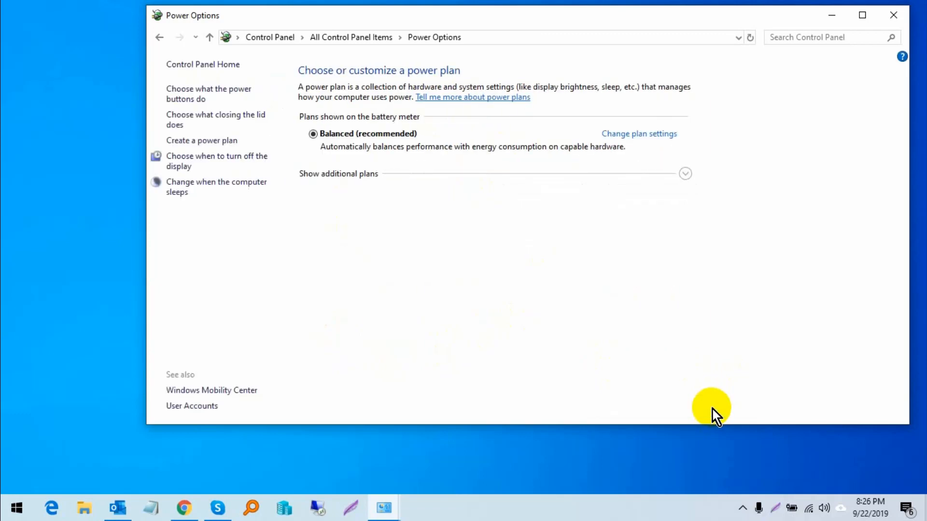
left_click(893, 14)
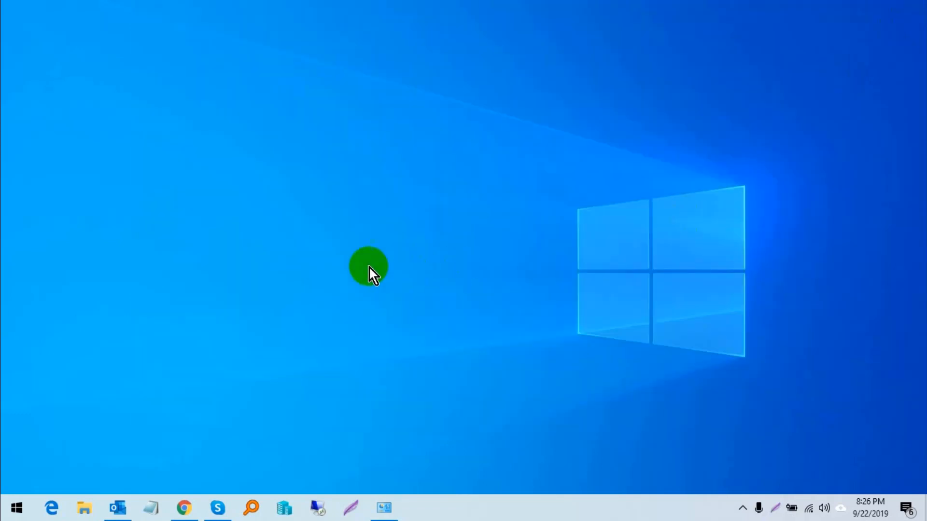